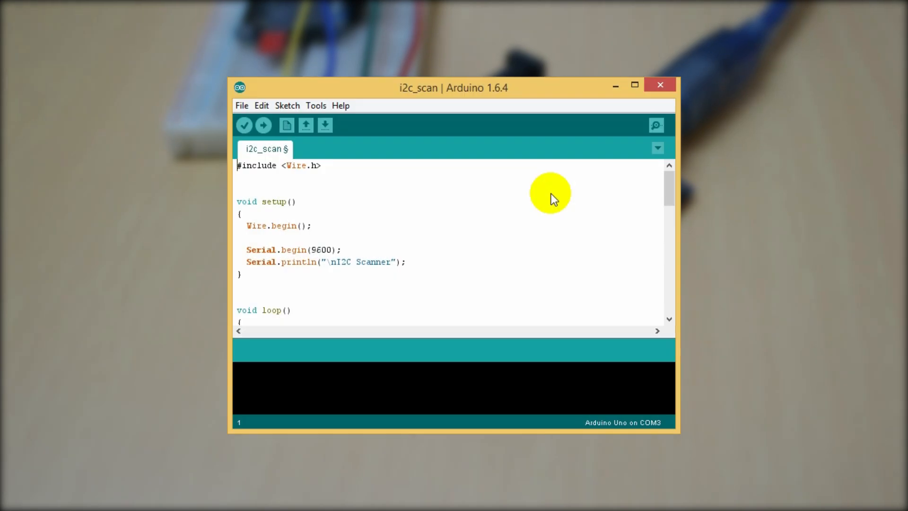
mouse_move(550, 193)
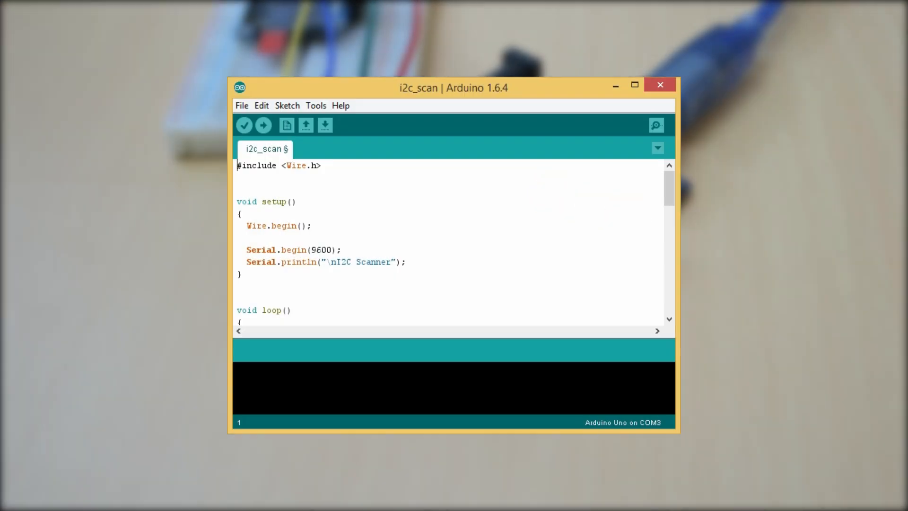
mouse_move(503, 196)
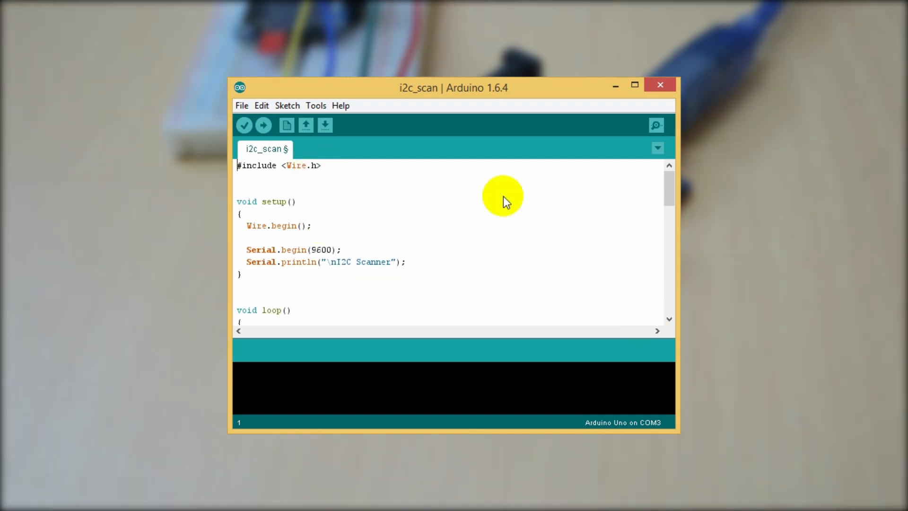
- Review the i2c_scan sketch and upload it to the Arduino Uno
scroll("down", 3)
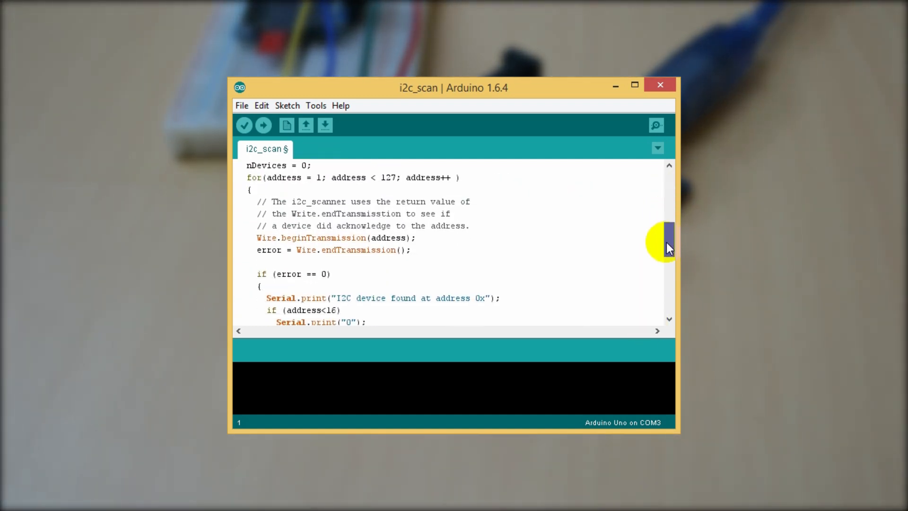
scroll("down", 3)
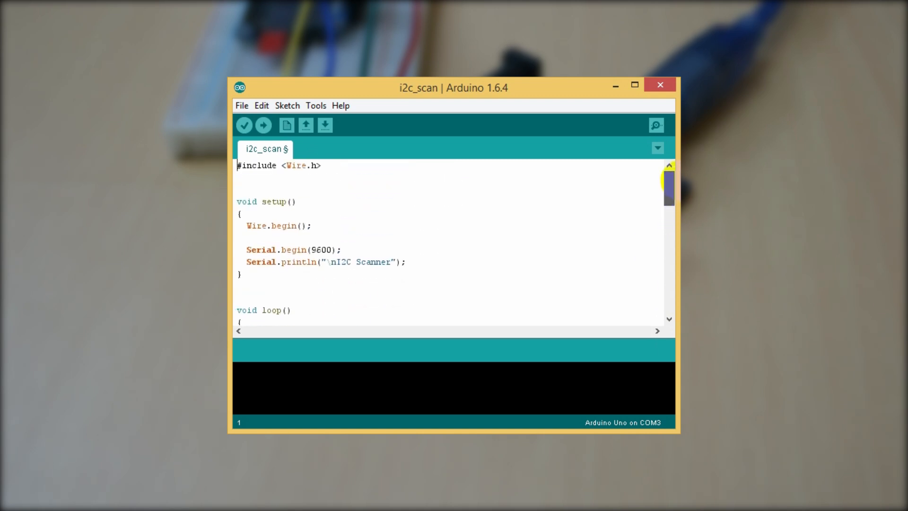
mouse_move(327, 198)
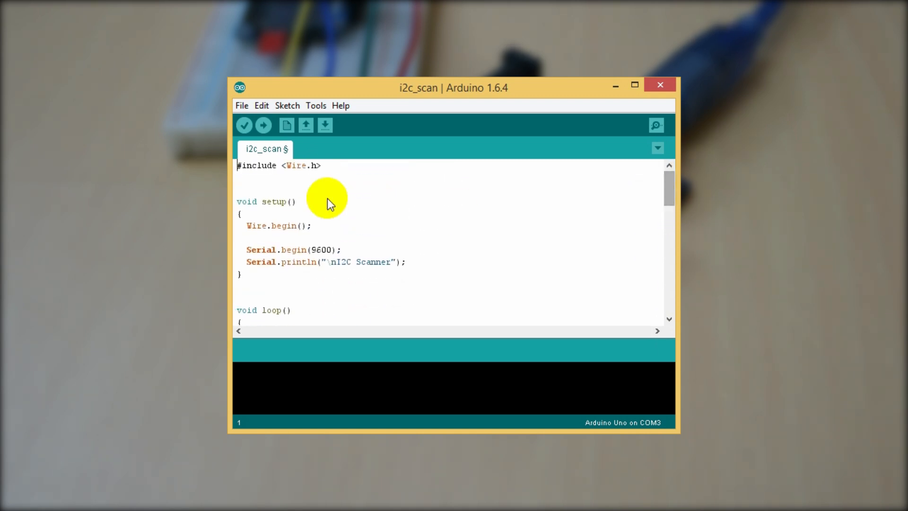
mouse_move(262, 126)
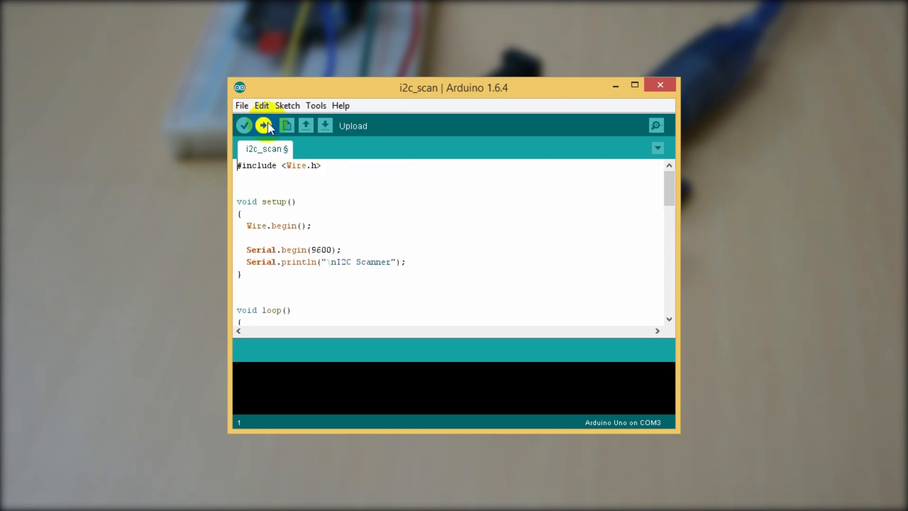
left_click(263, 126)
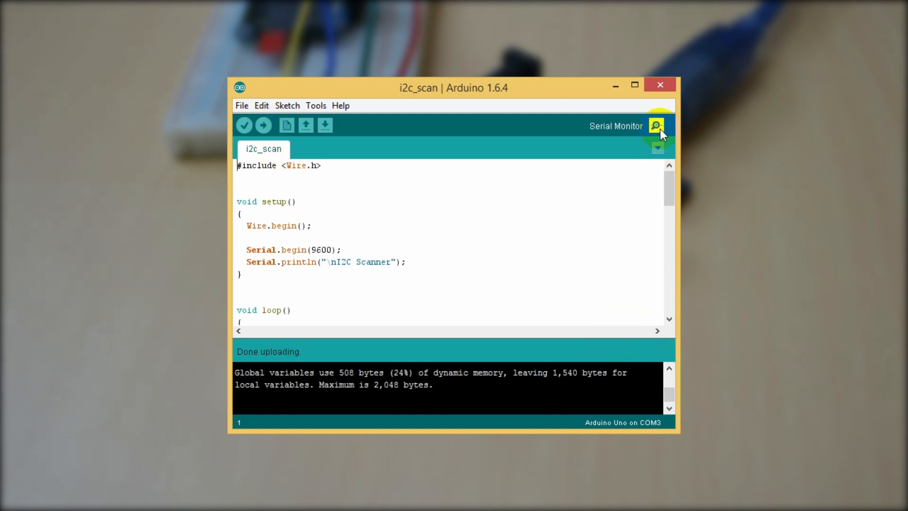
- Show the Serial Monitor to read the scanned I2C address 0x3C
left_click(656, 125)
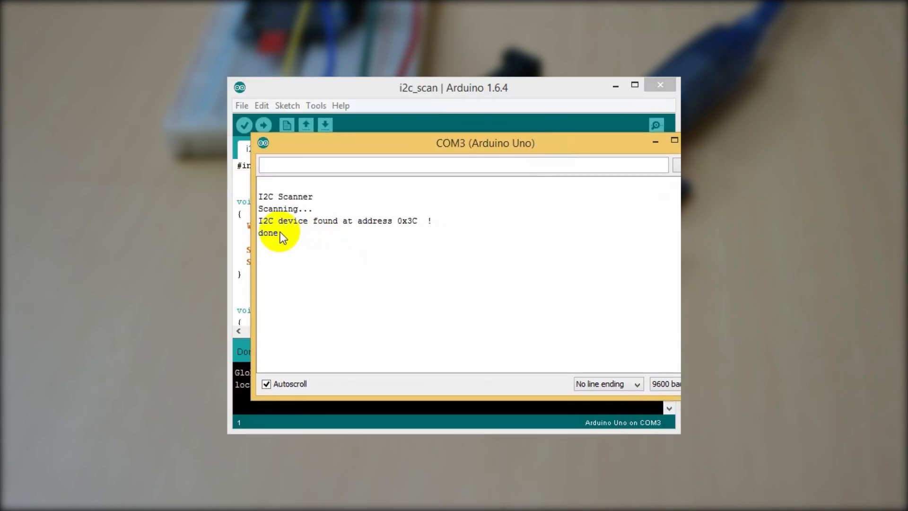
mouse_move(312, 226)
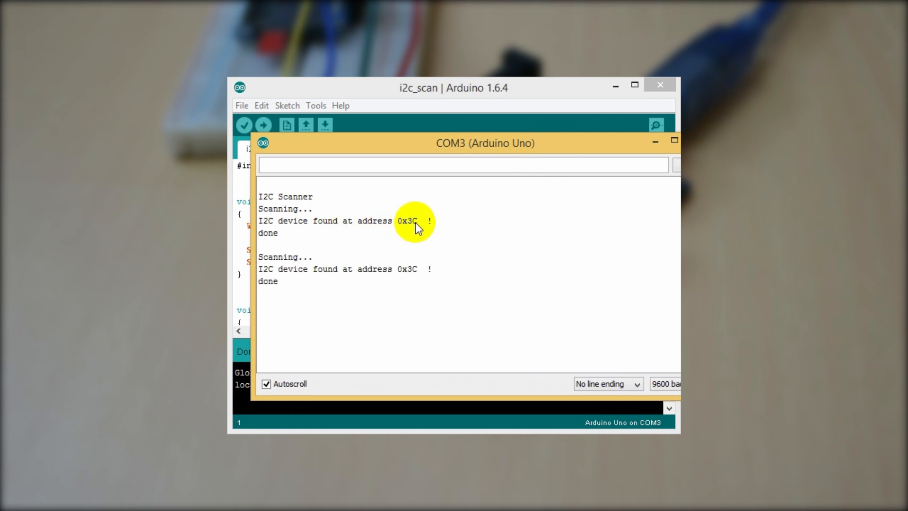
mouse_move(443, 288)
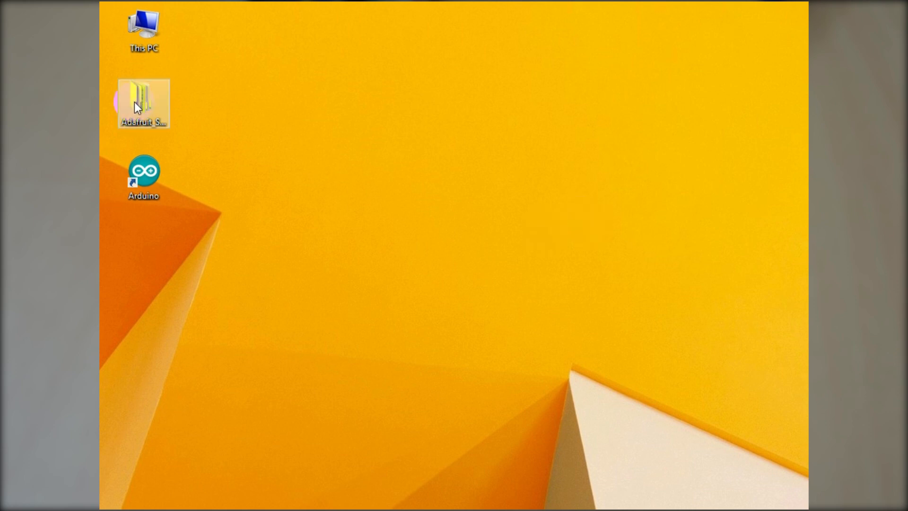
- Copy the desktop Adafruit SSD1306 master folder and navigate to Documents > Arduino > libraries
right_click(143, 104)
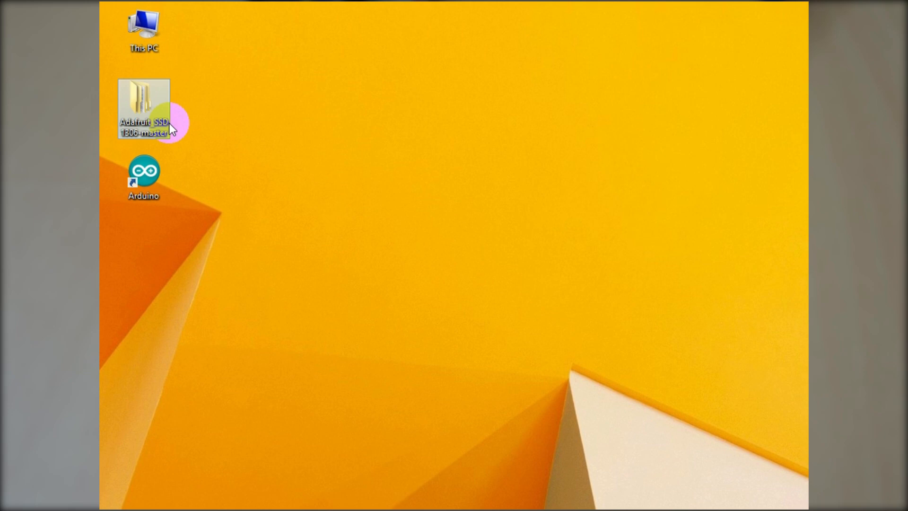
double_click(143, 29)
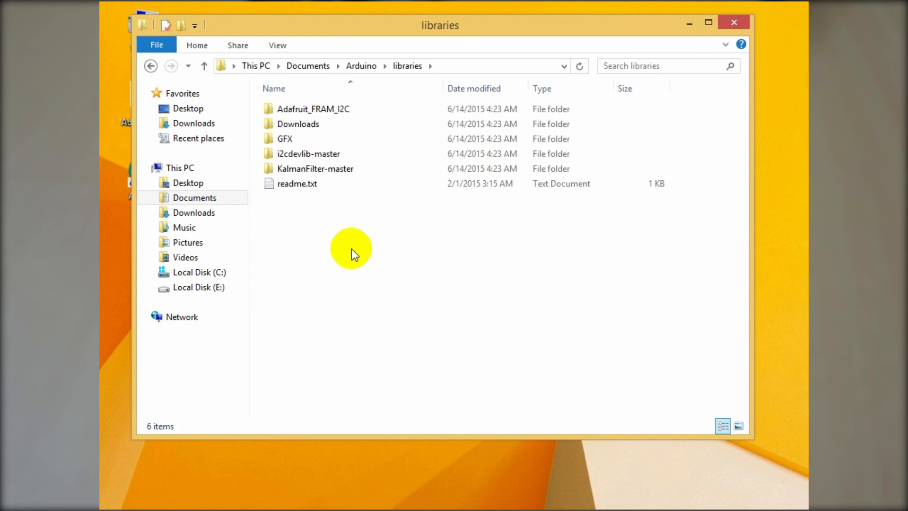
- Paste the Adafruit SSD1306 master folder into the Arduino libraries folder
right_click(351, 248)
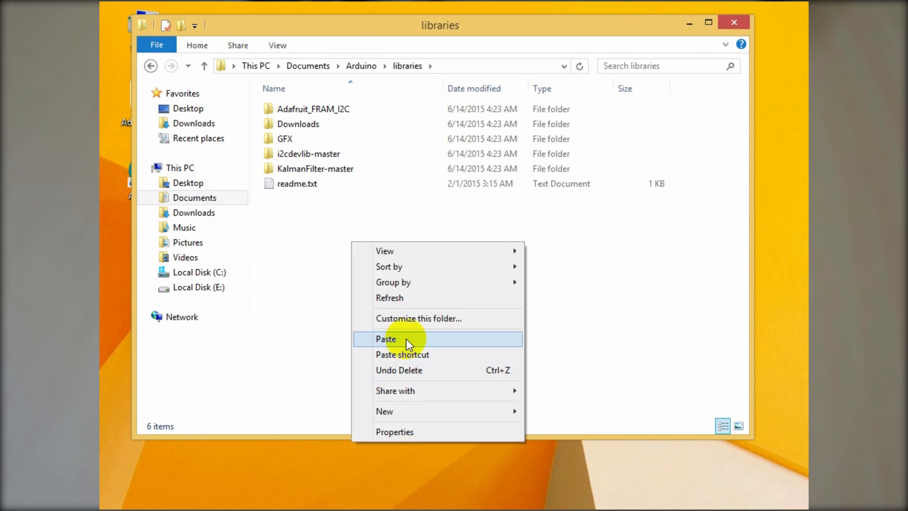
left_click(387, 339)
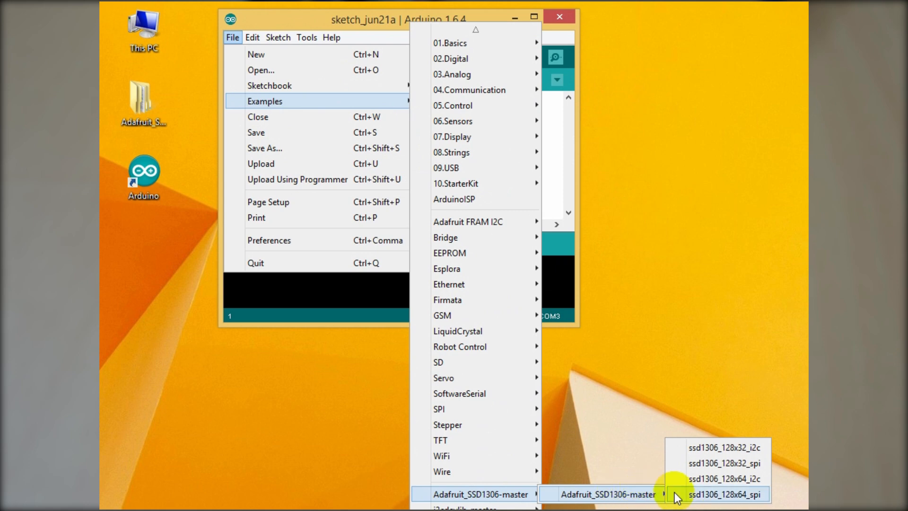
mouse_move(725, 478)
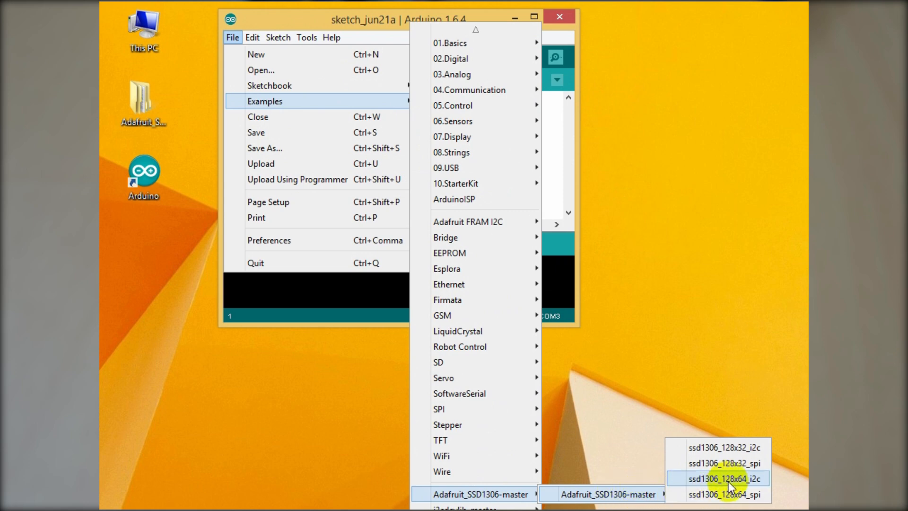
- Open the ssd1306_128x64_i2c example from the Adafruit_SSD1306-master library examples
left_click(726, 479)
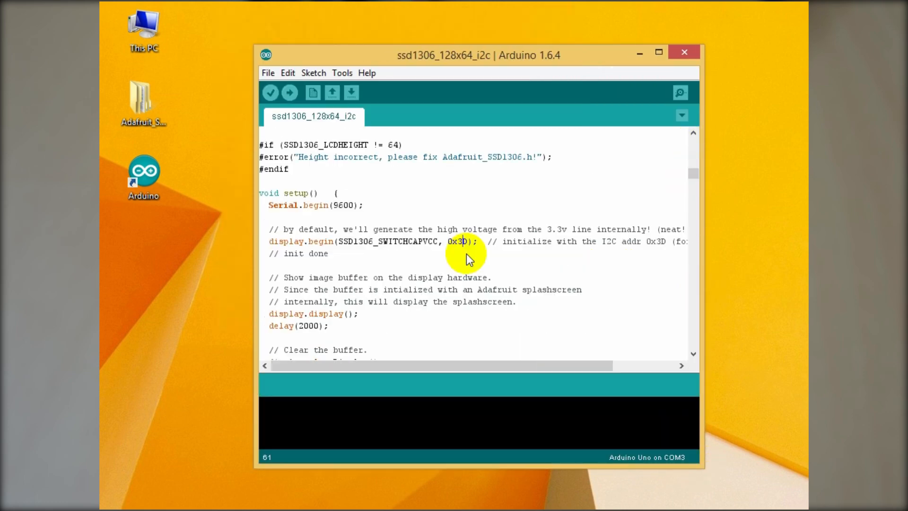
mouse_move(647, 357)
type("C")
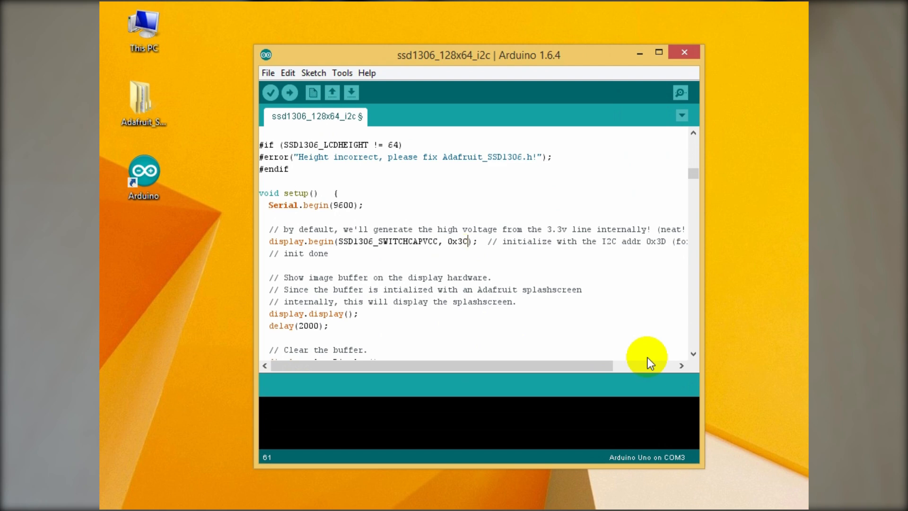
mouse_move(409, 258)
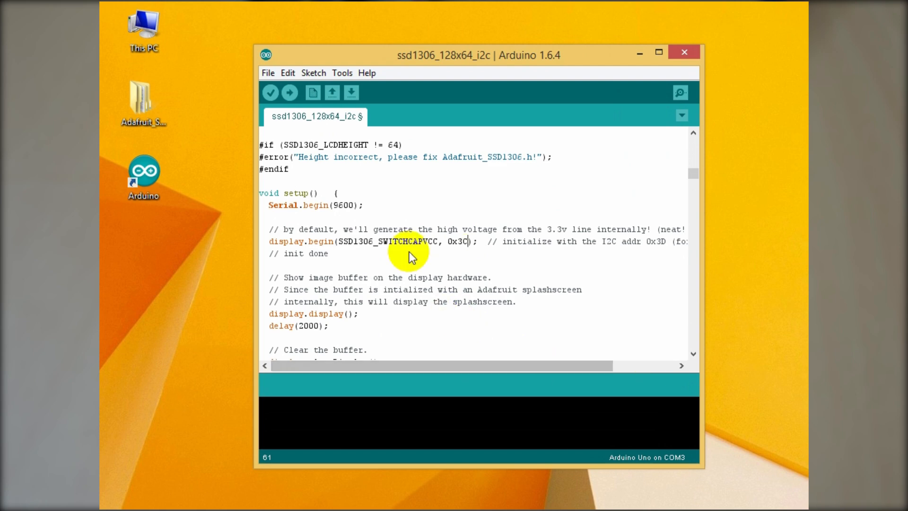
mouse_move(342, 173)
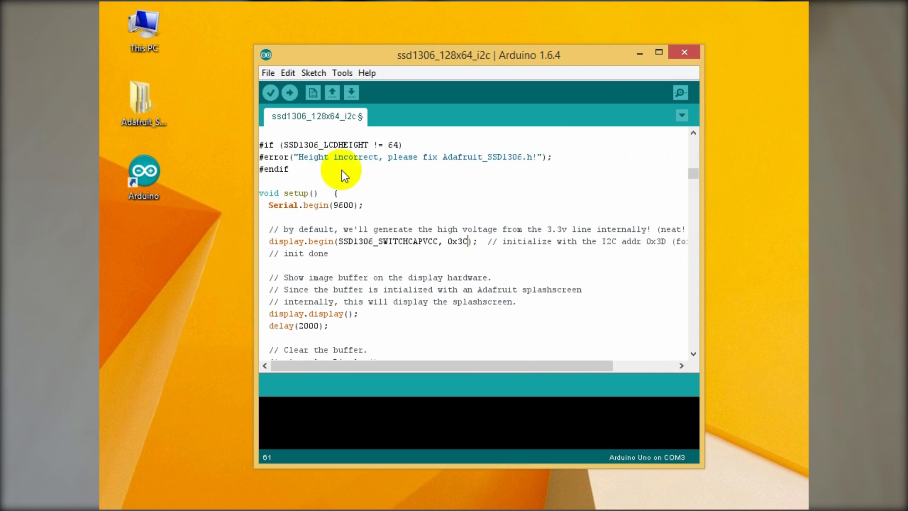